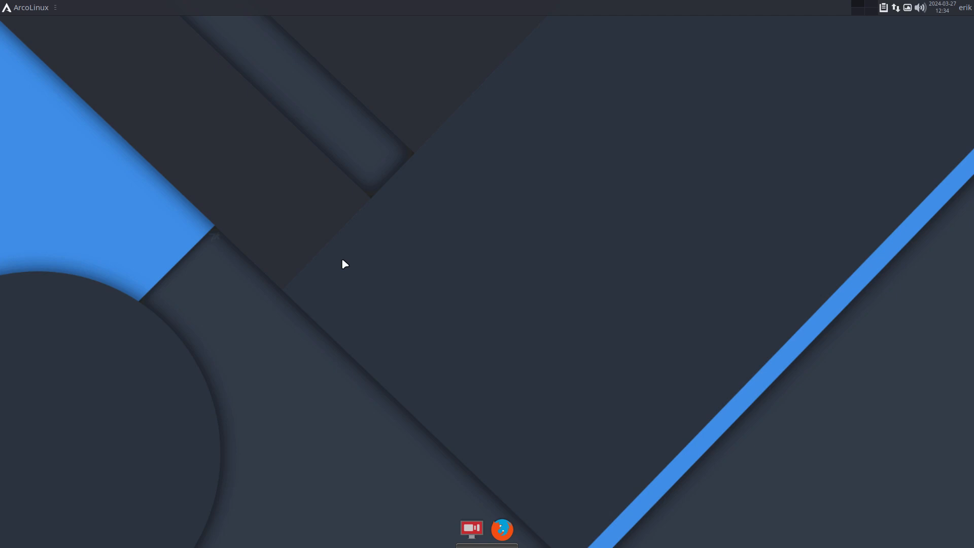
mouse_move(415, 250)
type("boot")
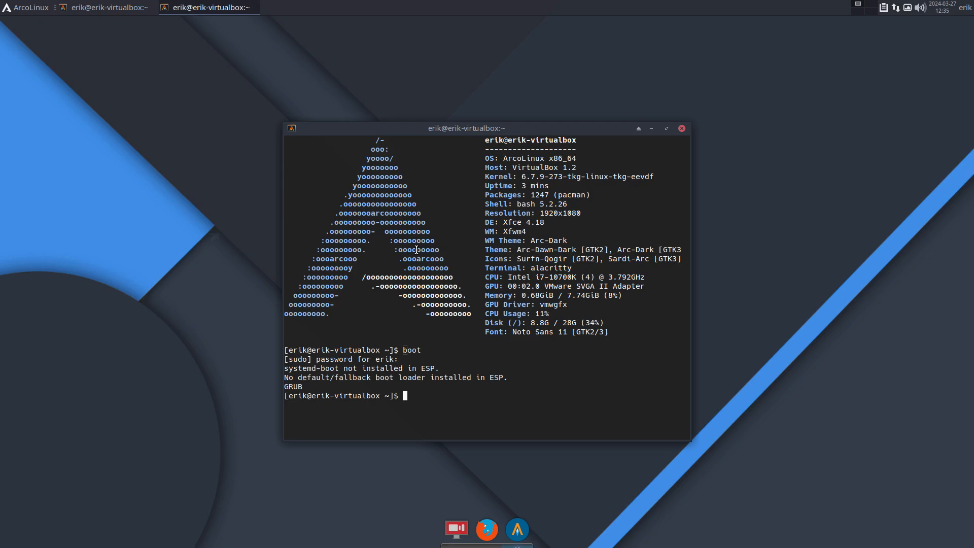
- Reboot the machine and relaunch Alacritty from the dock after logging back in
left_click(681, 128)
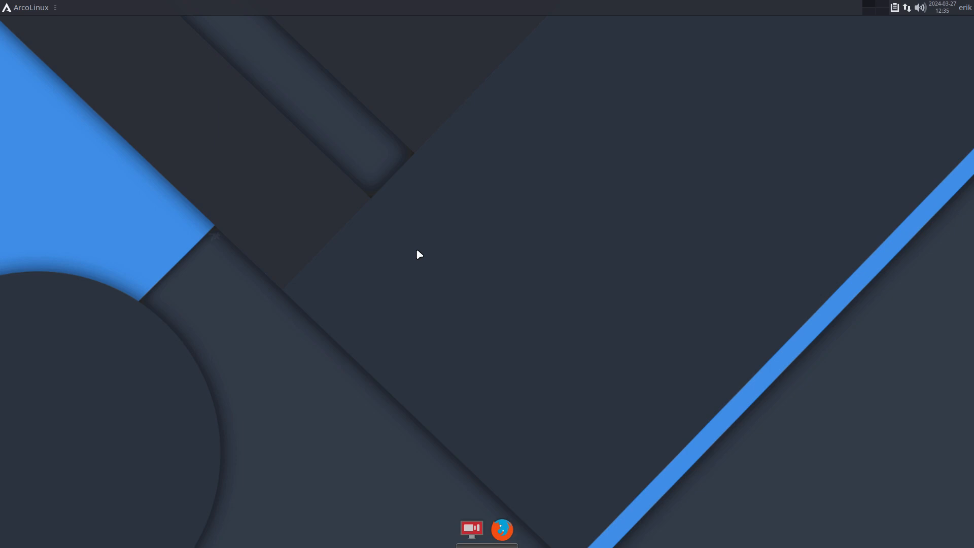
left_click(470, 530)
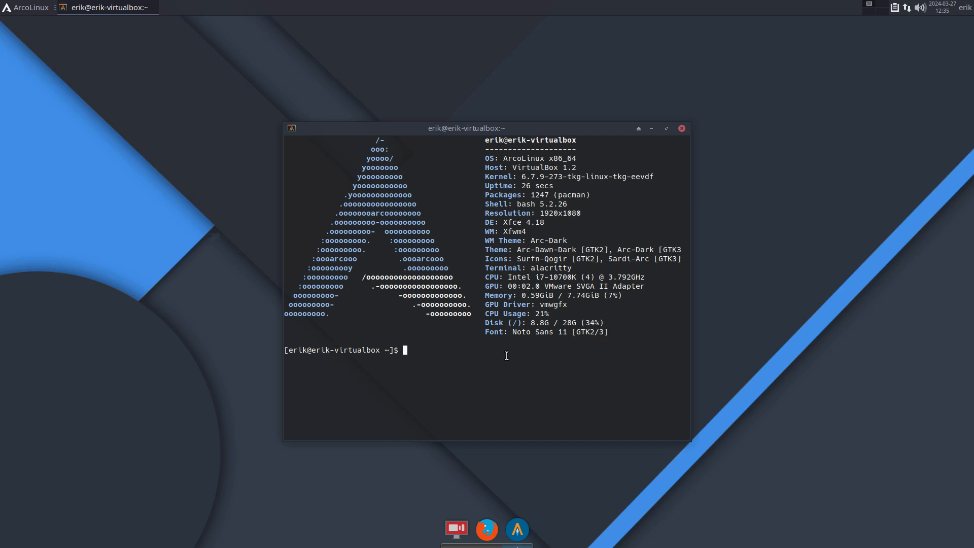
- Run the toboot script with sudo and reach its Y/N warranty disclaimer prompt
type("to")
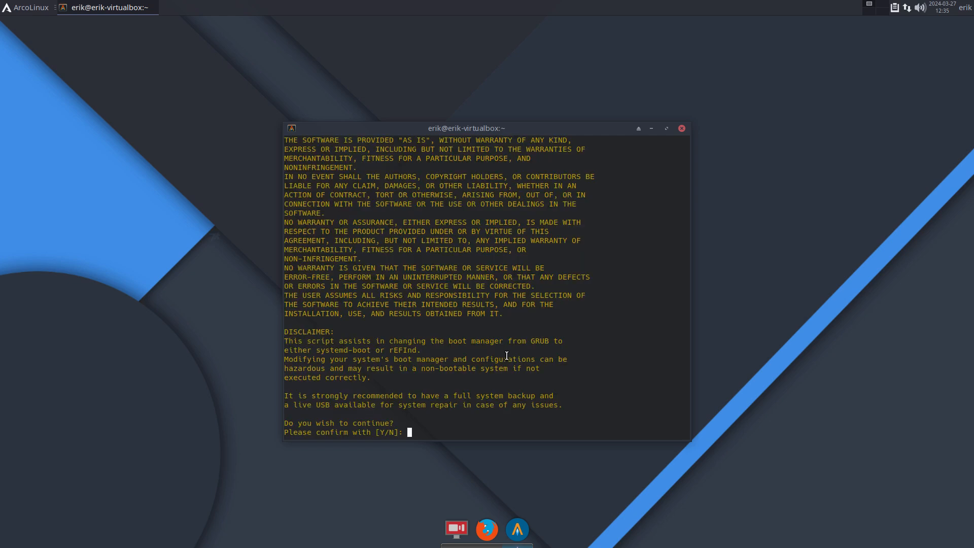
mouse_move(455, 172)
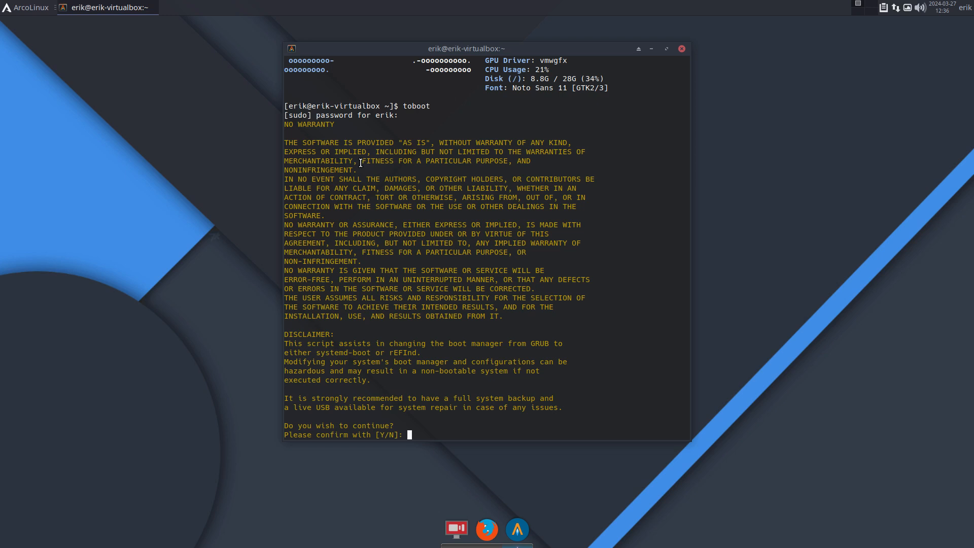
- Confirm the systemd-boot switch with y, let mkinitcpio rebuild finish with DONE, then reboot
type("y")
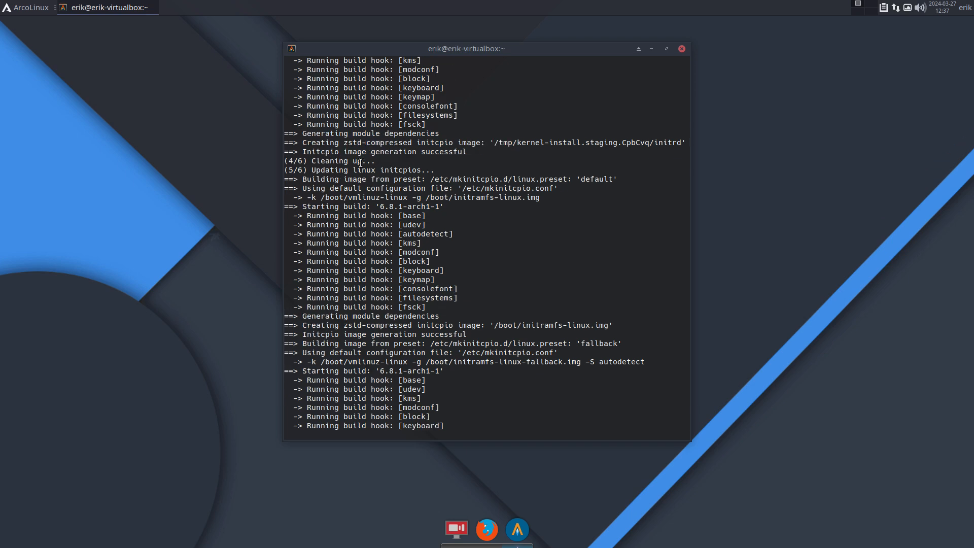
scroll("down", 3)
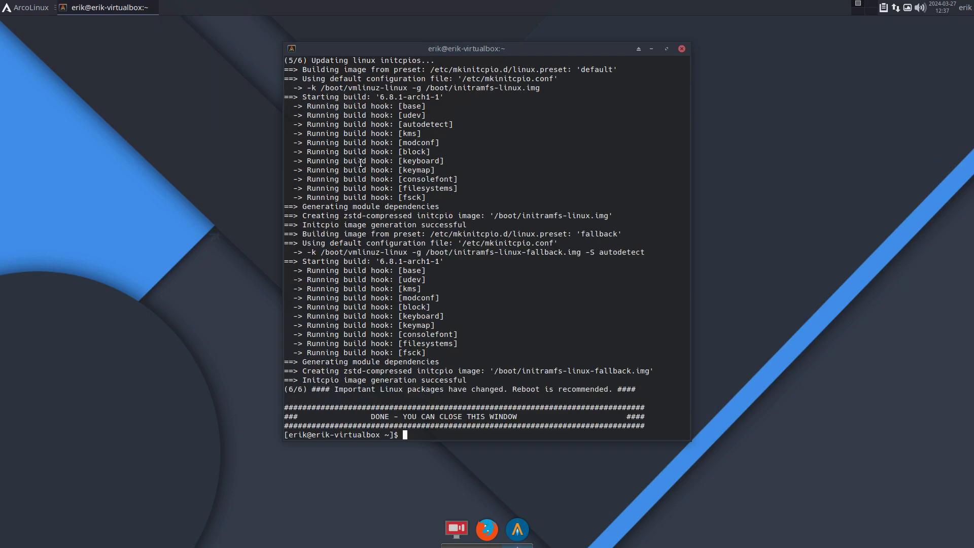
left_click(680, 48)
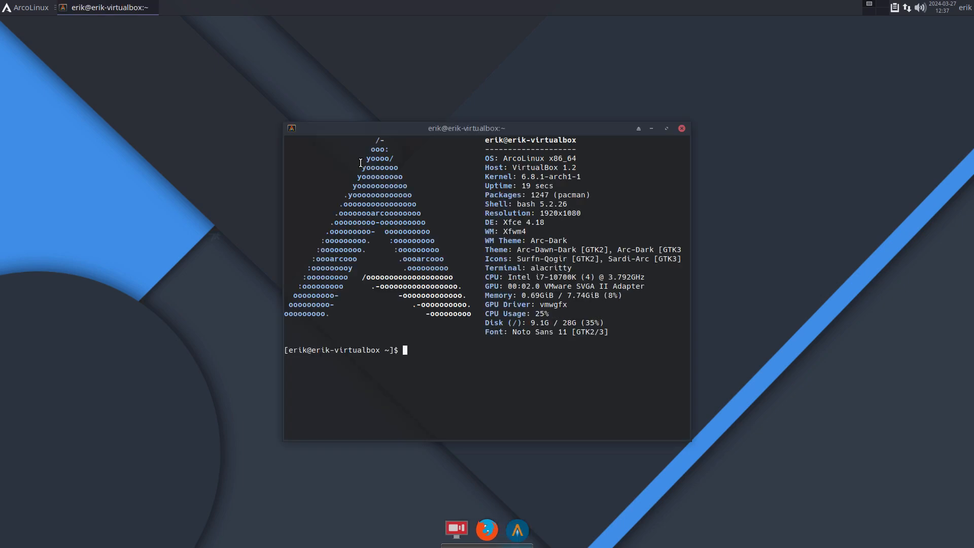
- Run torefind, confirm with Y until DONE, then reboot with sr before starting togrub
type("torefin")
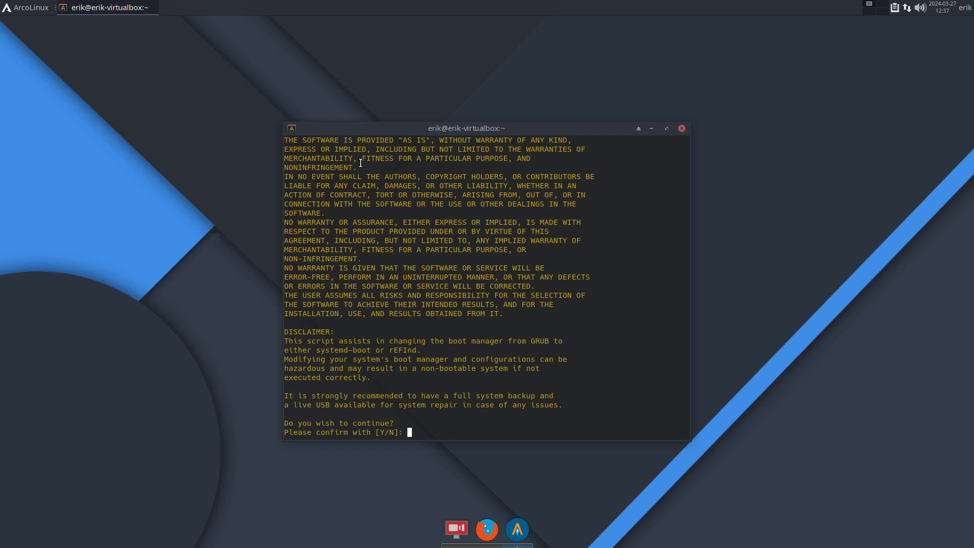
type("Y")
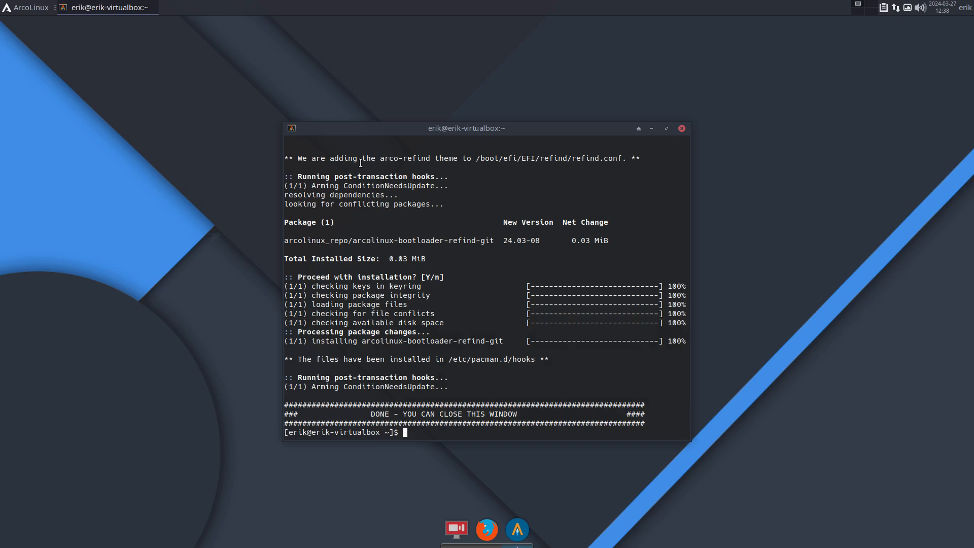
type("sr")
type("togrub")
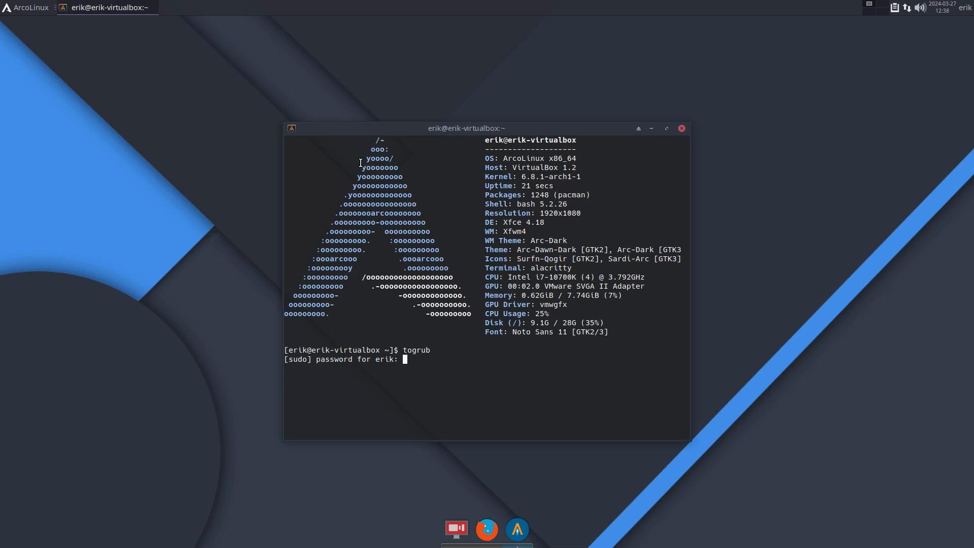
- Submit the sudo password, confirm togrub with y until DONE, then reboot with sr into the GRUB menu
key("Return")
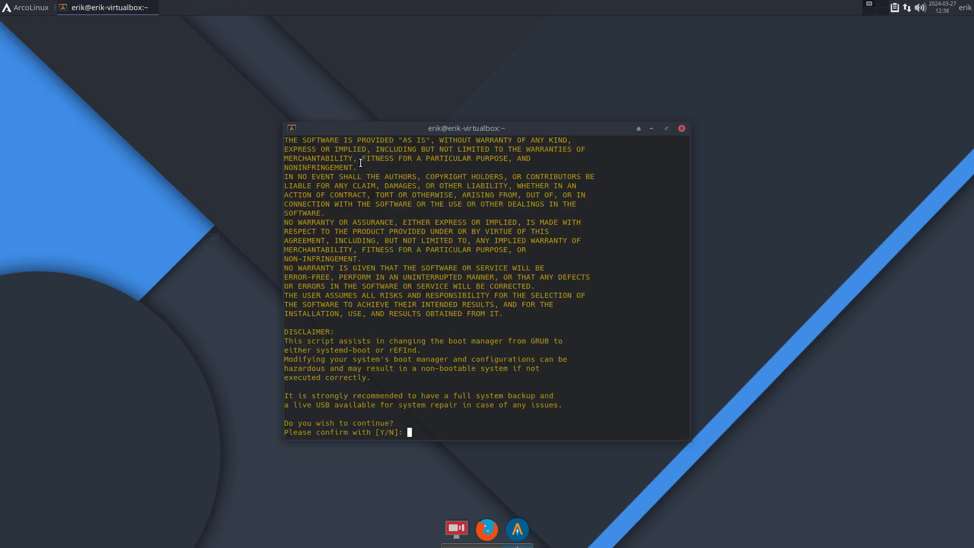
type("y")
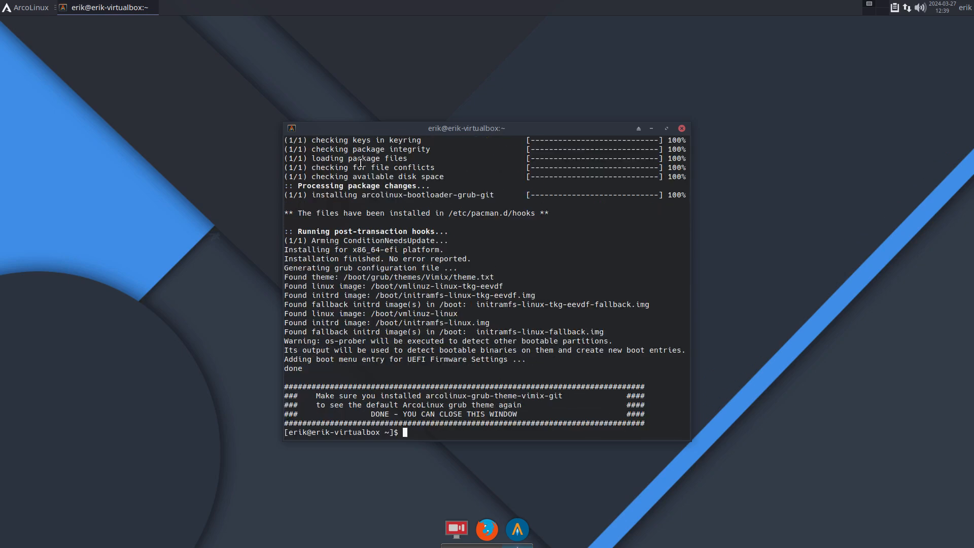
type("sr")
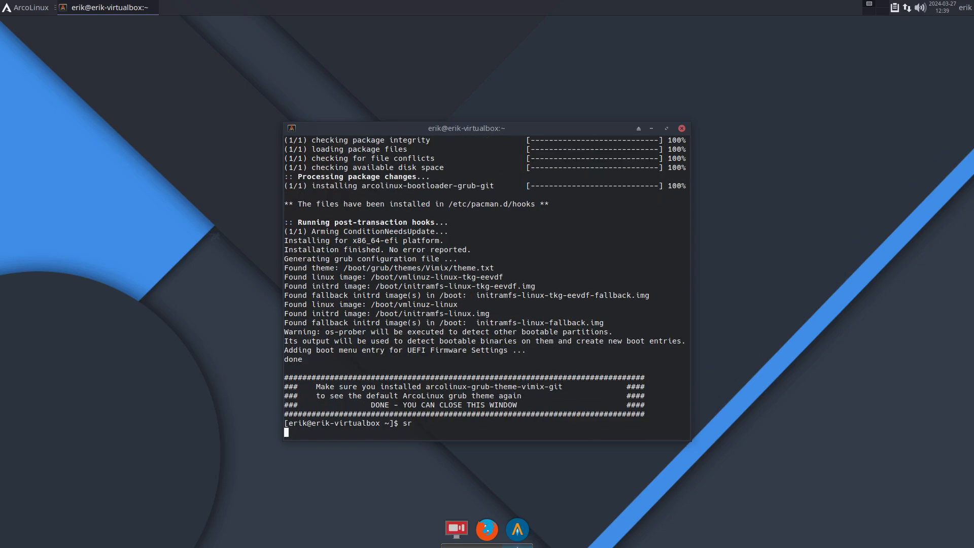
key("Return")
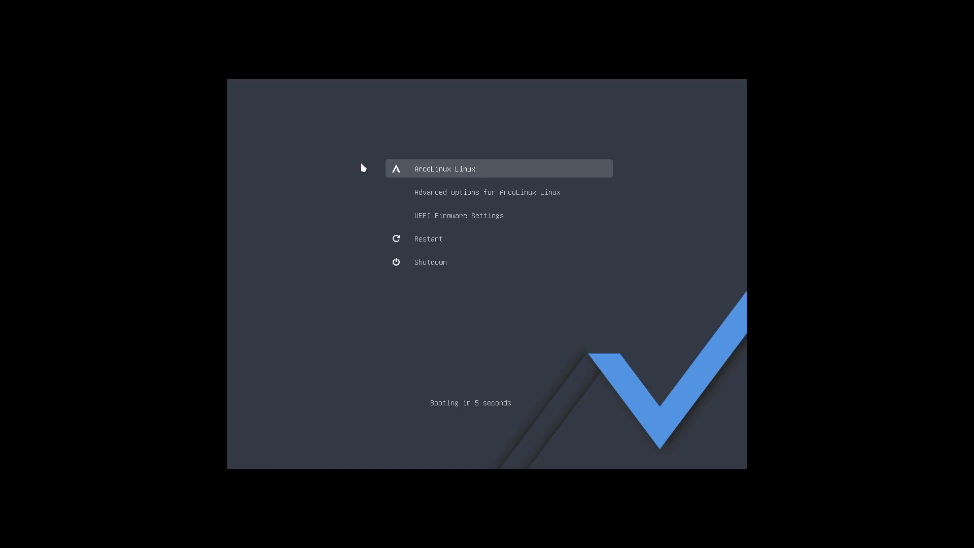